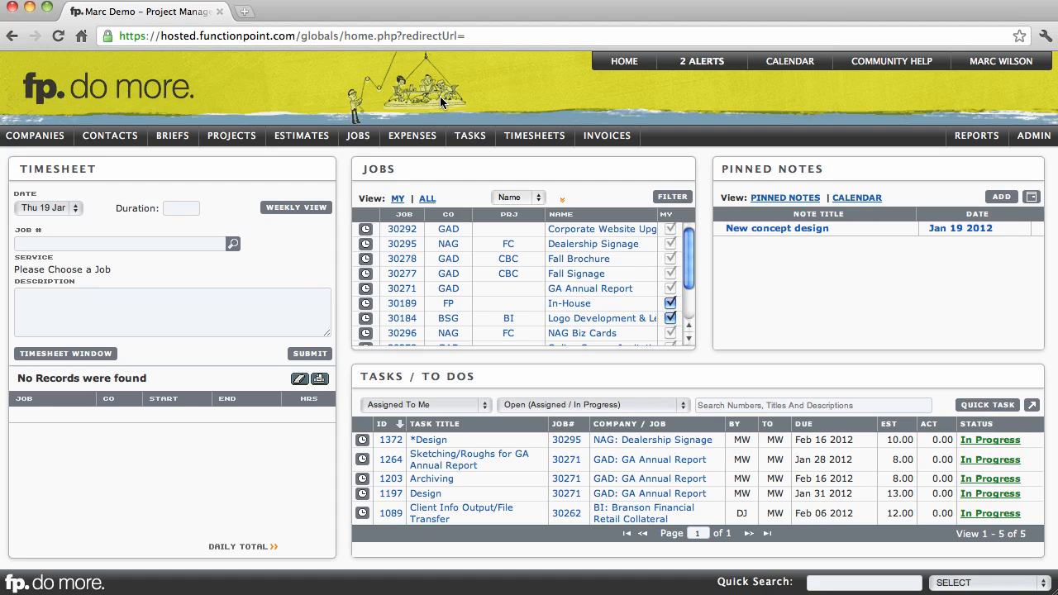
pyautogui.moveTo(274, 98)
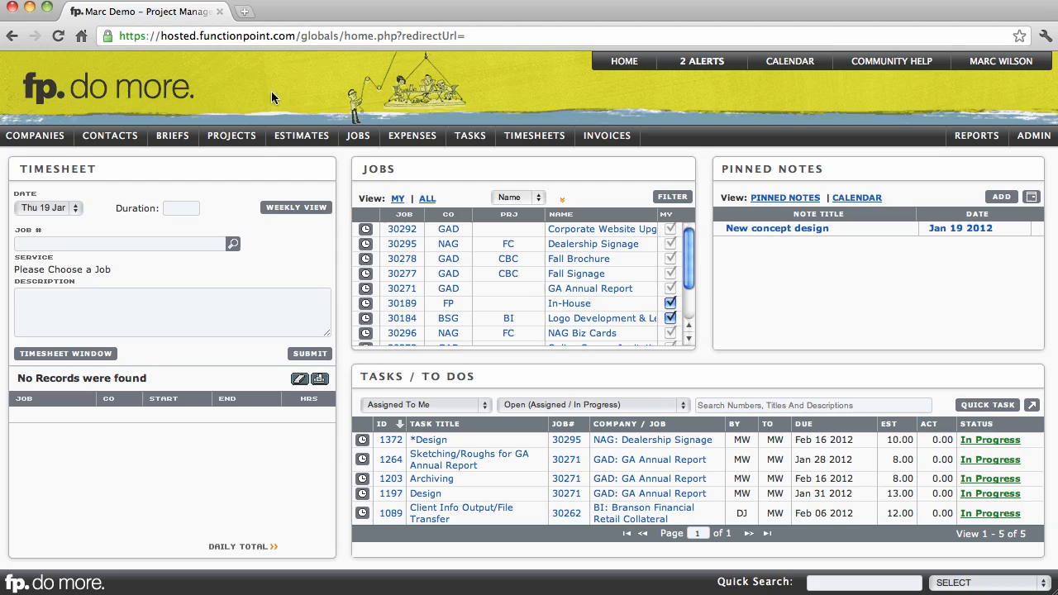
# - Show the Estimates dropdown from the home dashboard navigation bar
pyautogui.click(33, 136)
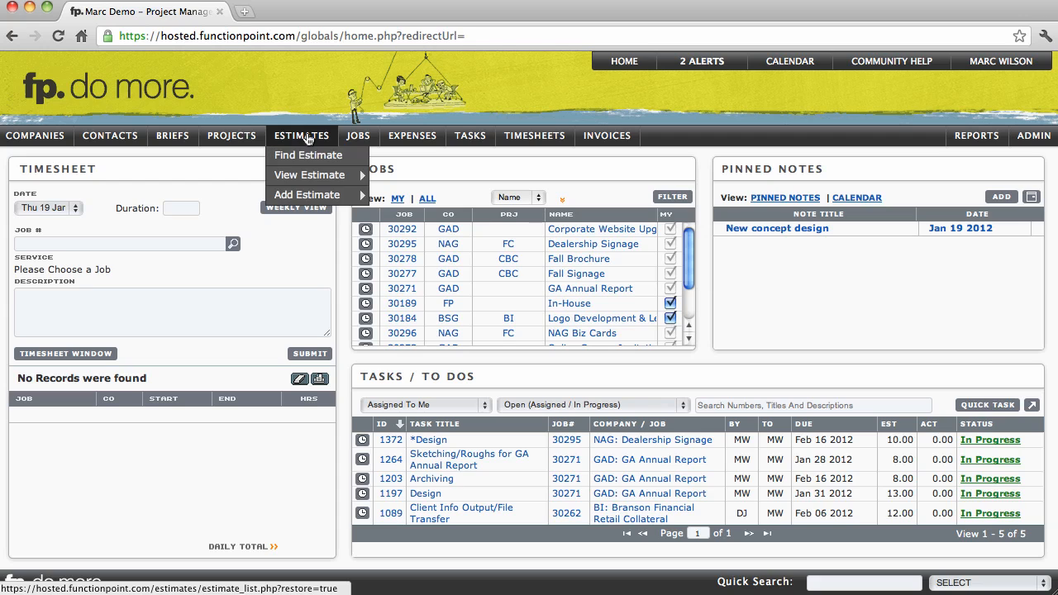
# - Load estimate 30283 Winter Brochure's details and reach its Estimate Add/Edit form via Edit Details
pyautogui.click(308, 155)
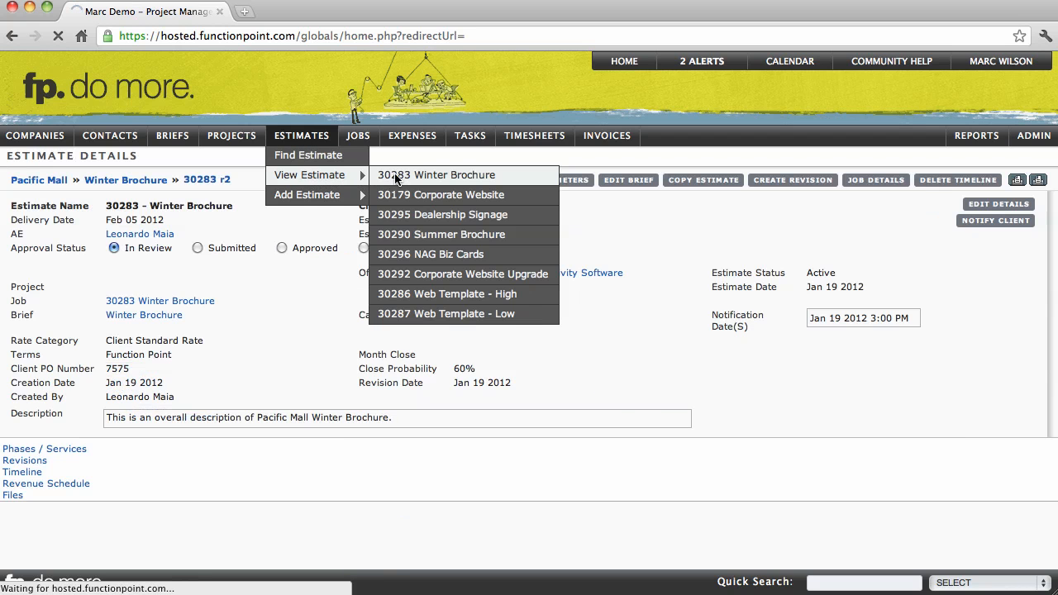
pyautogui.click(436, 175)
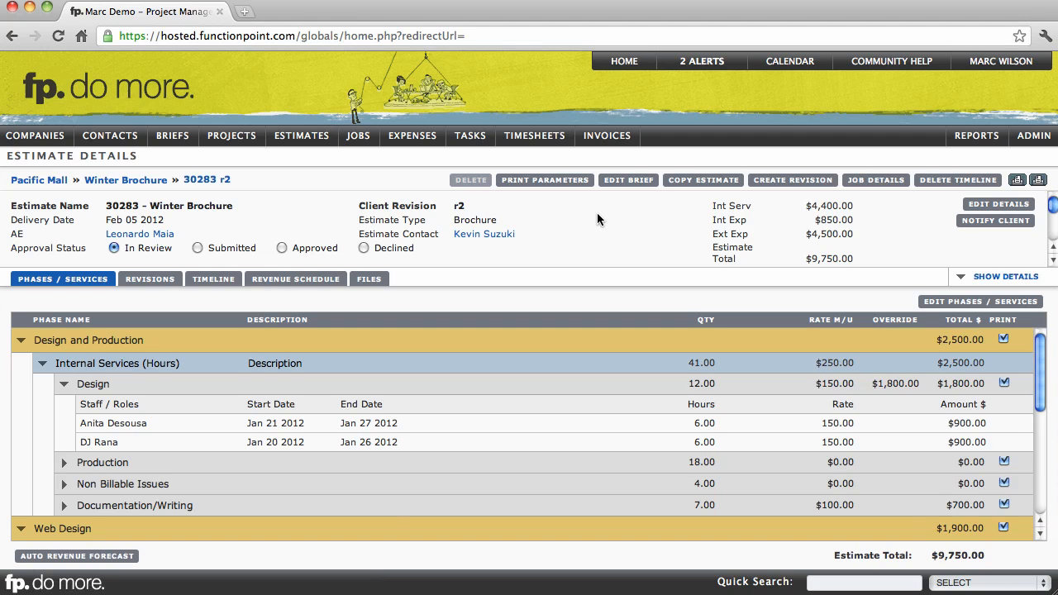
pyautogui.click(998, 205)
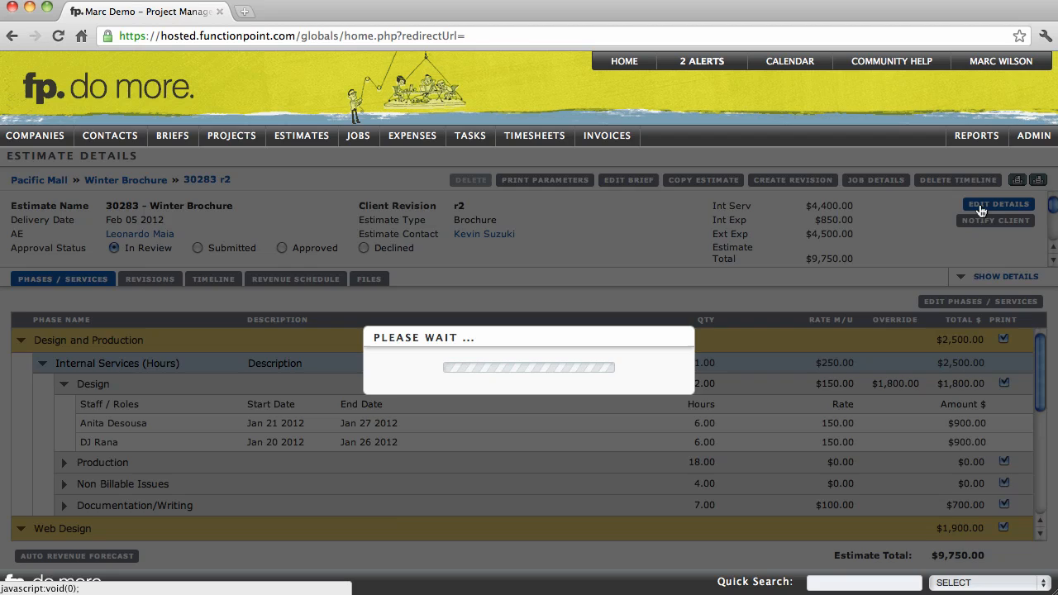
pyautogui.click(301, 135)
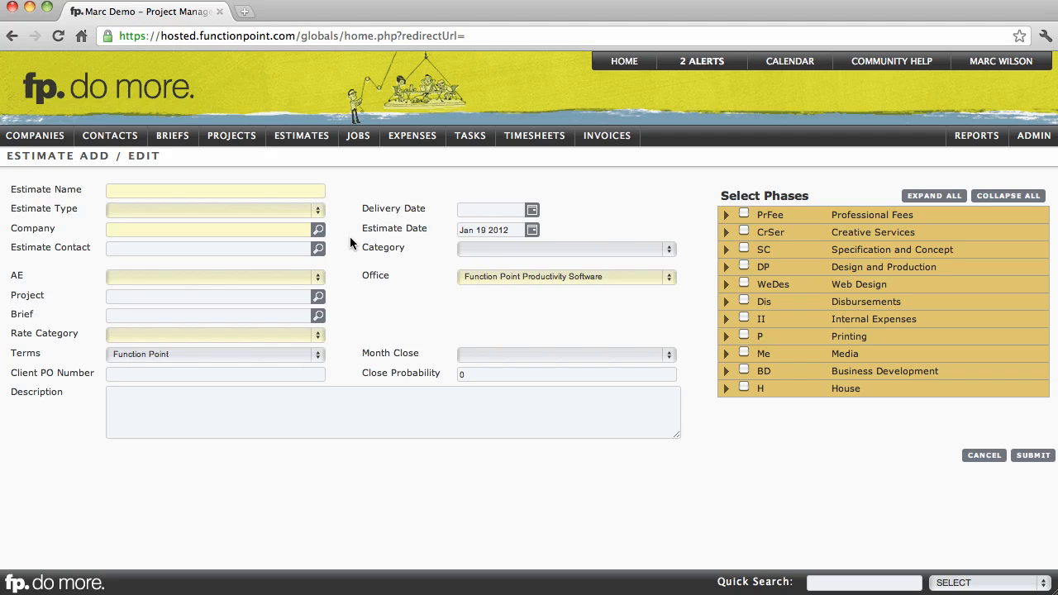
# - Go to Company Find via the Companies menu
pyautogui.click(35, 136)
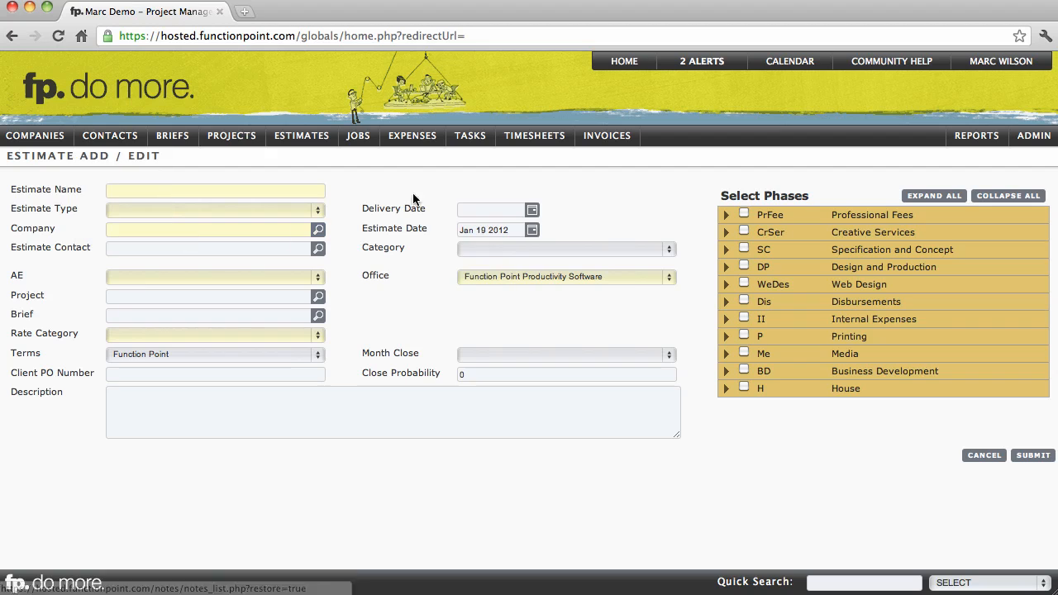
pyautogui.click(469, 135)
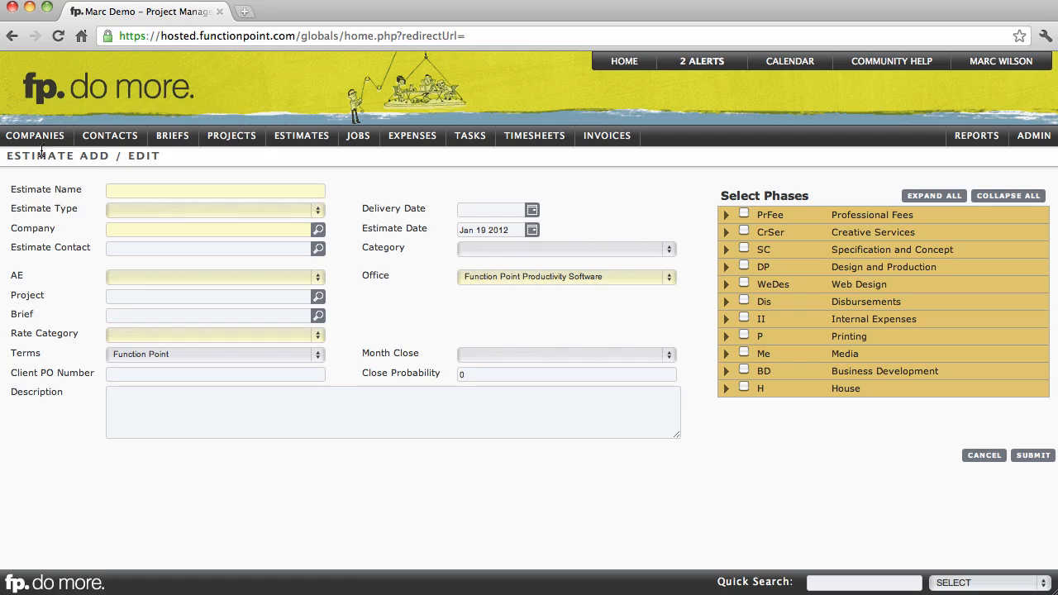
pyautogui.click(35, 136)
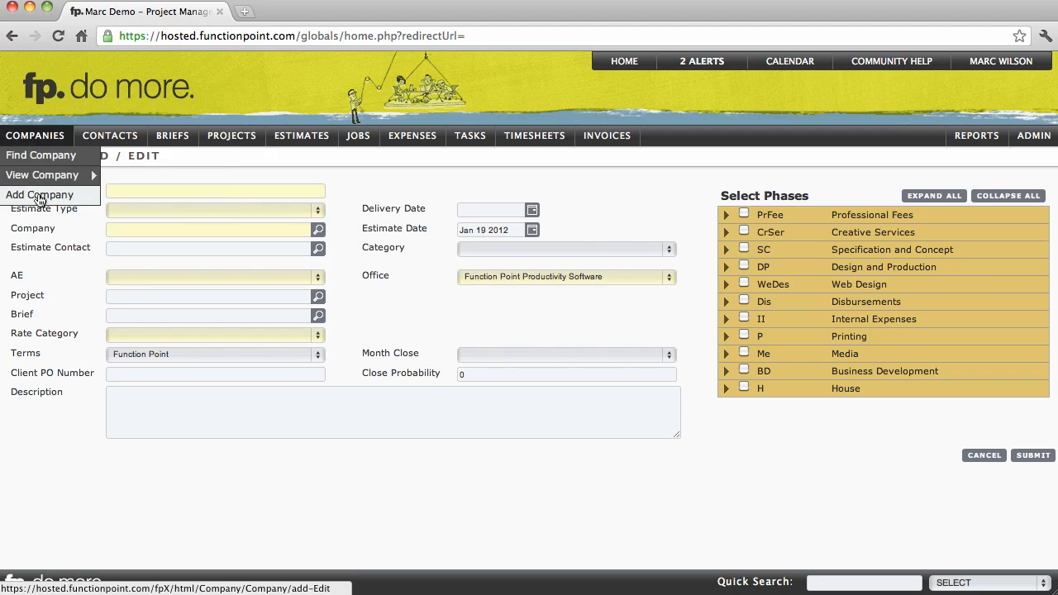
pyautogui.moveTo(41, 176)
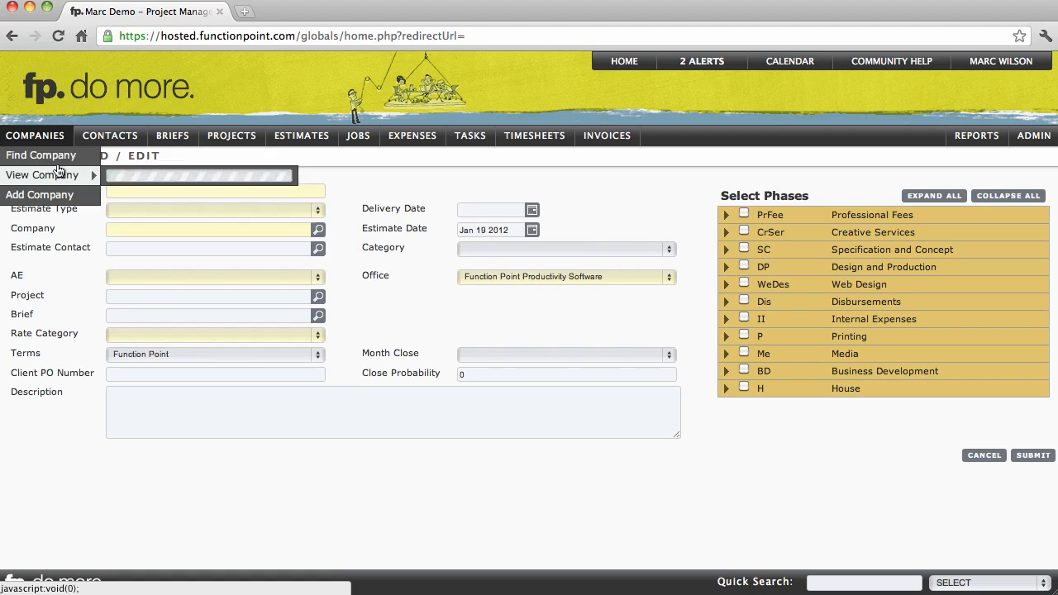
pyautogui.click(39, 156)
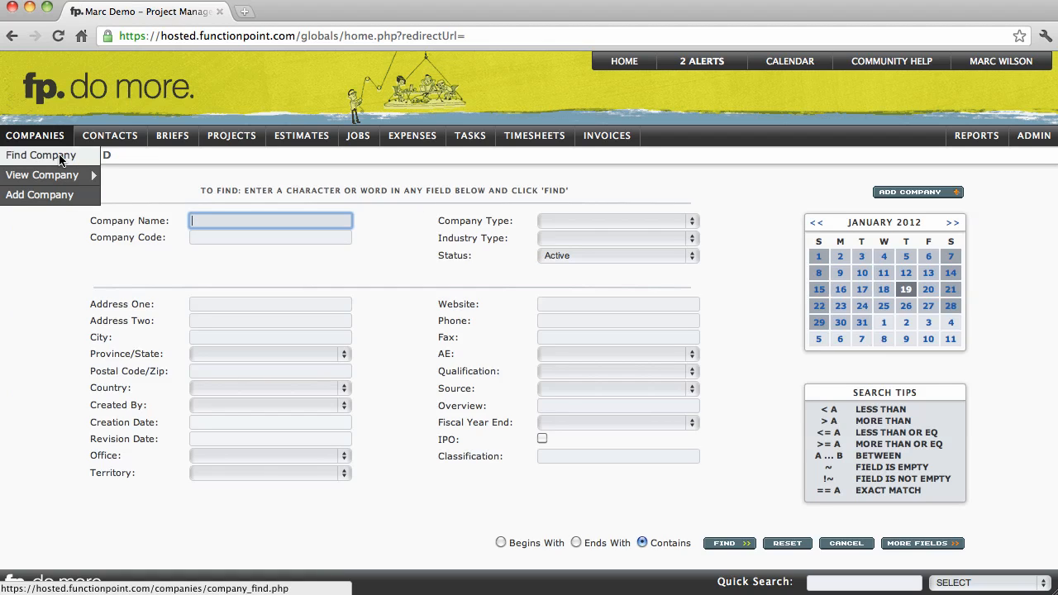
# - Search for companies with Company Type set to Client, returning 11 client companies
pyautogui.click(39, 155)
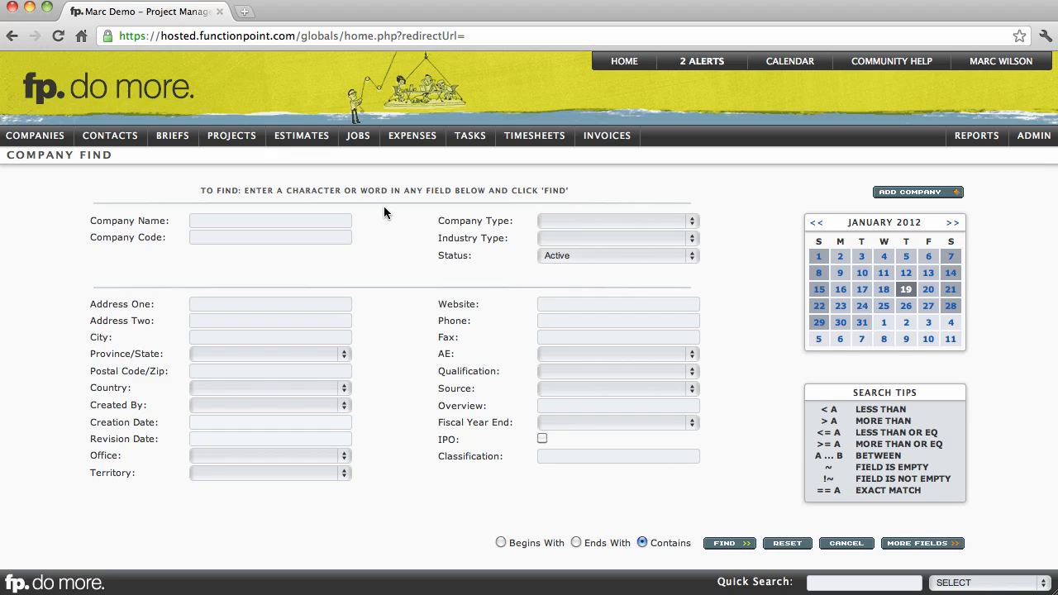
pyautogui.click(614, 222)
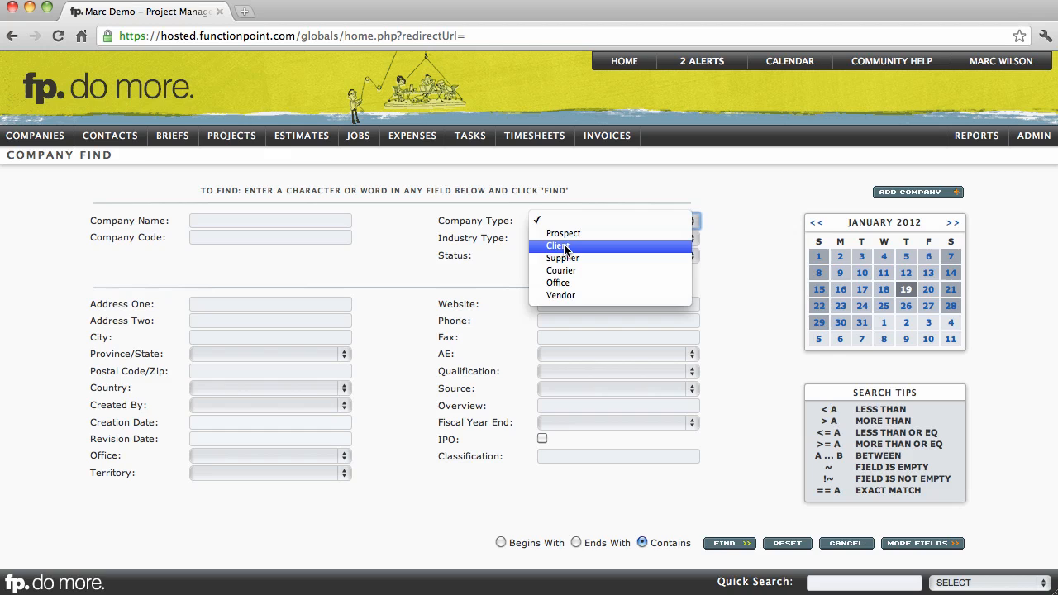
pyautogui.click(558, 244)
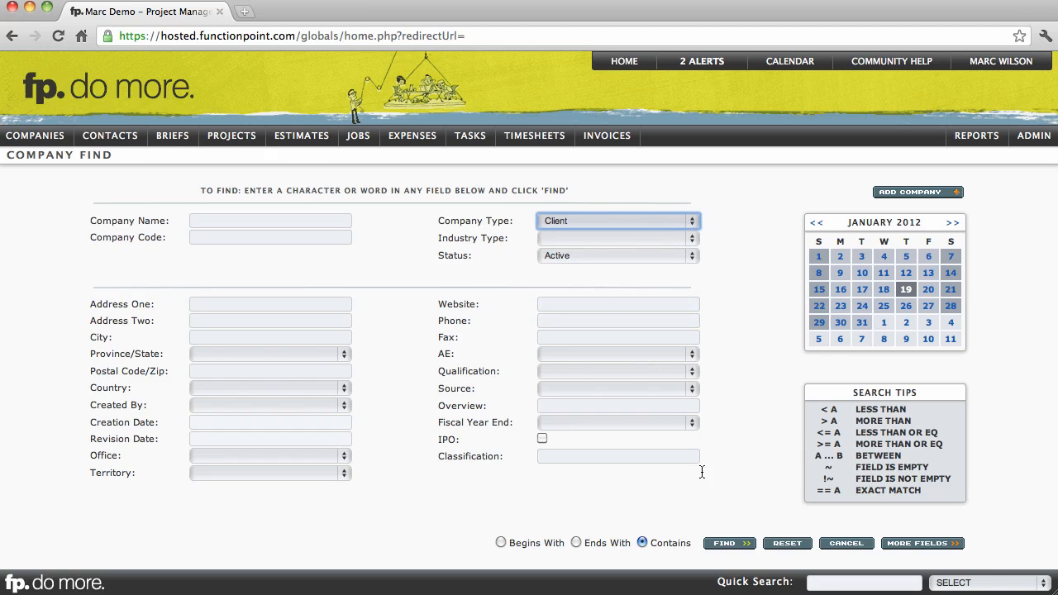
pyautogui.click(724, 542)
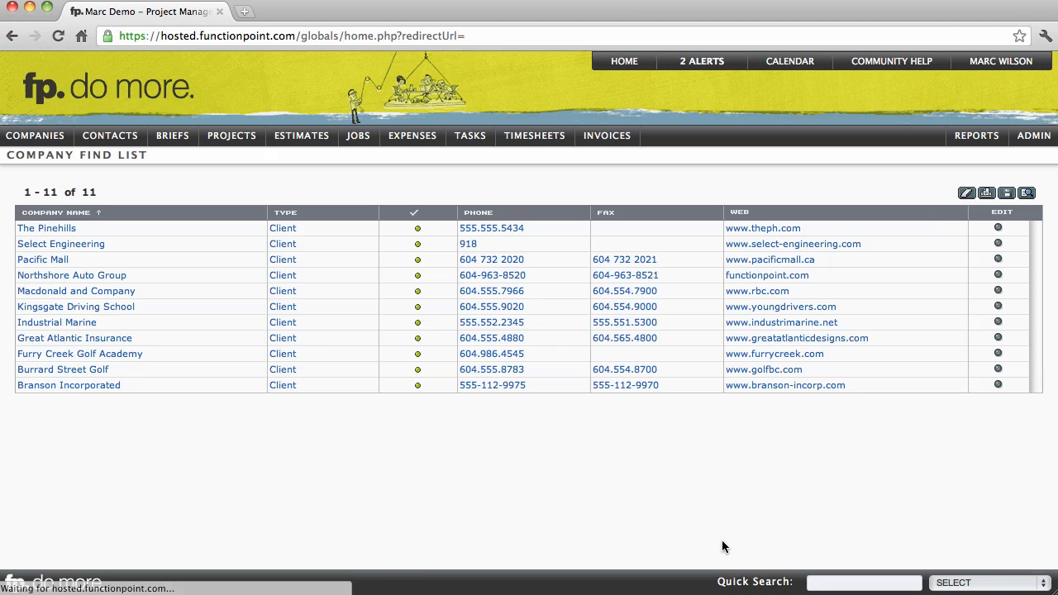
pyautogui.moveTo(470, 450)
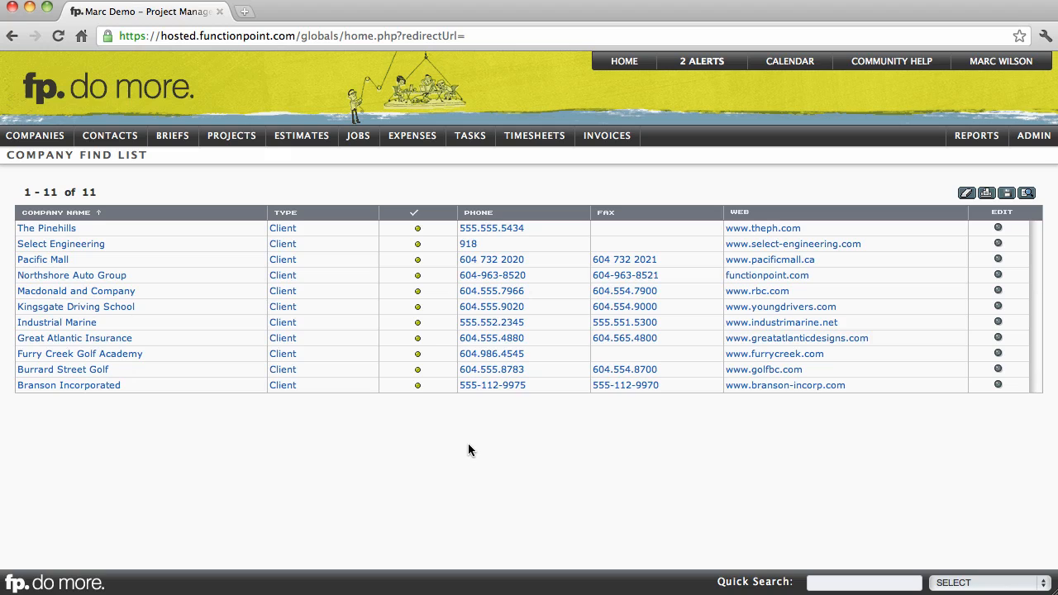
pyautogui.moveTo(461, 446)
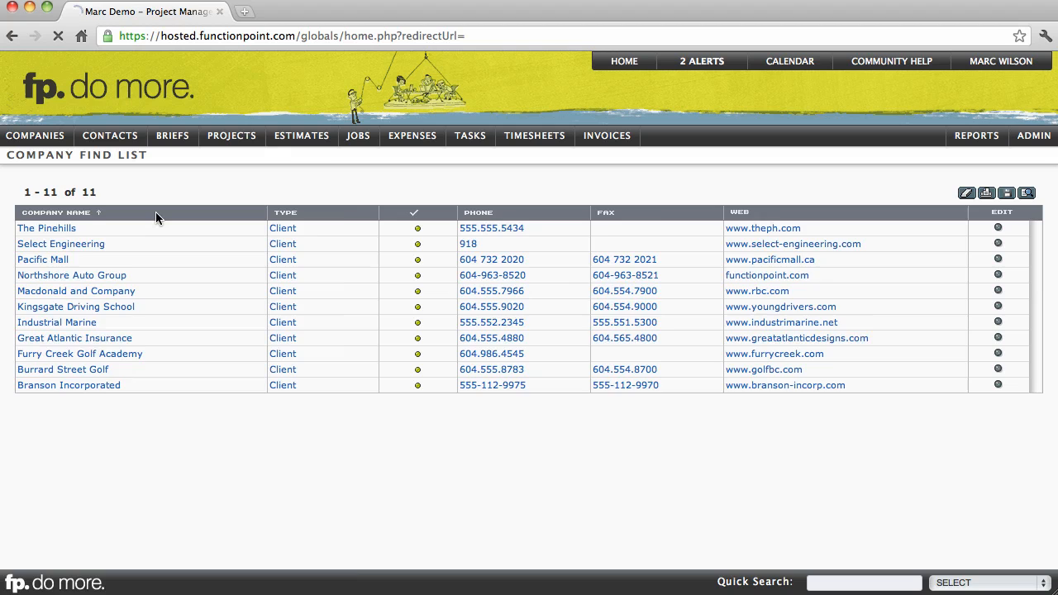
# - Re-sort the client list by Company Name and go to Great Atlantic Insurance's details
pyautogui.click(56, 212)
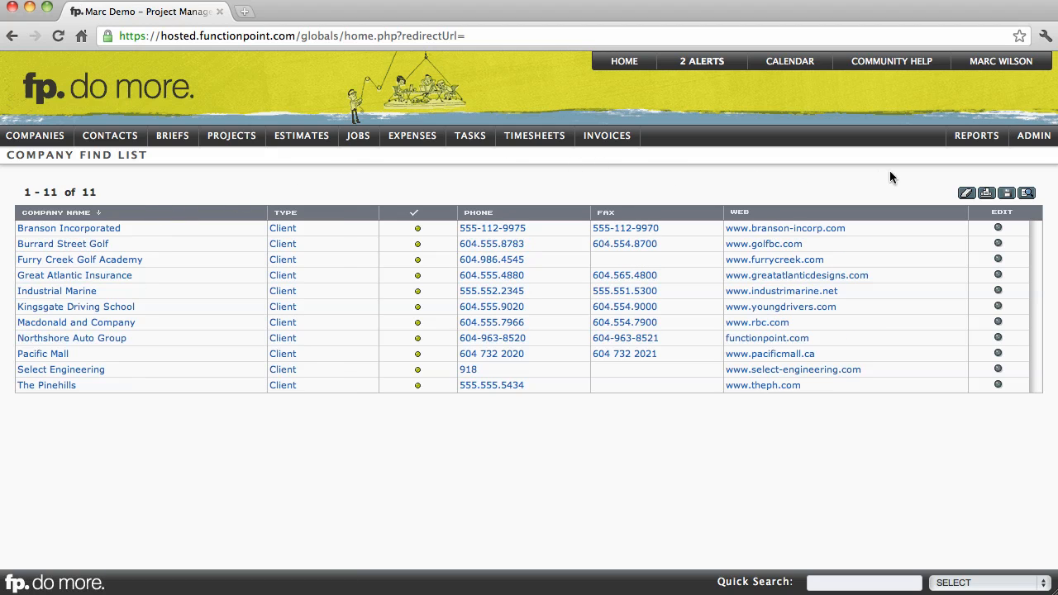
pyautogui.click(985, 192)
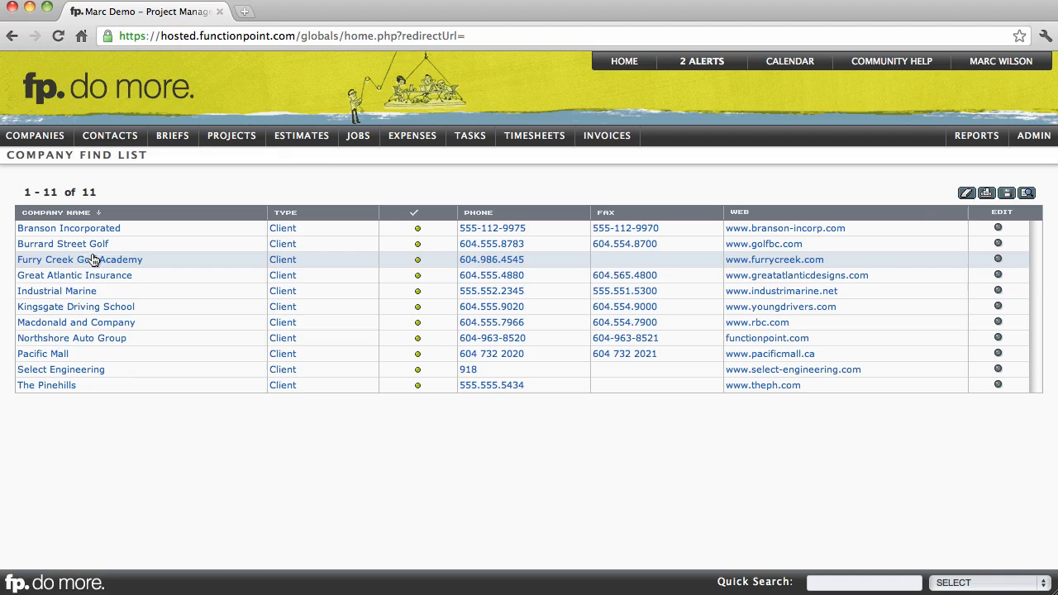
pyautogui.click(74, 274)
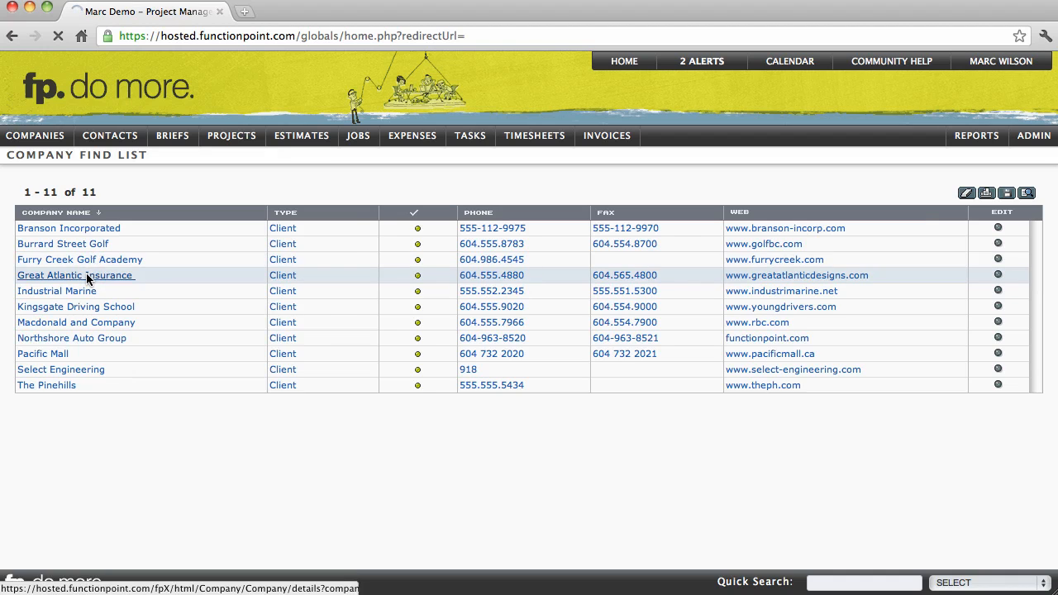
pyautogui.click(76, 274)
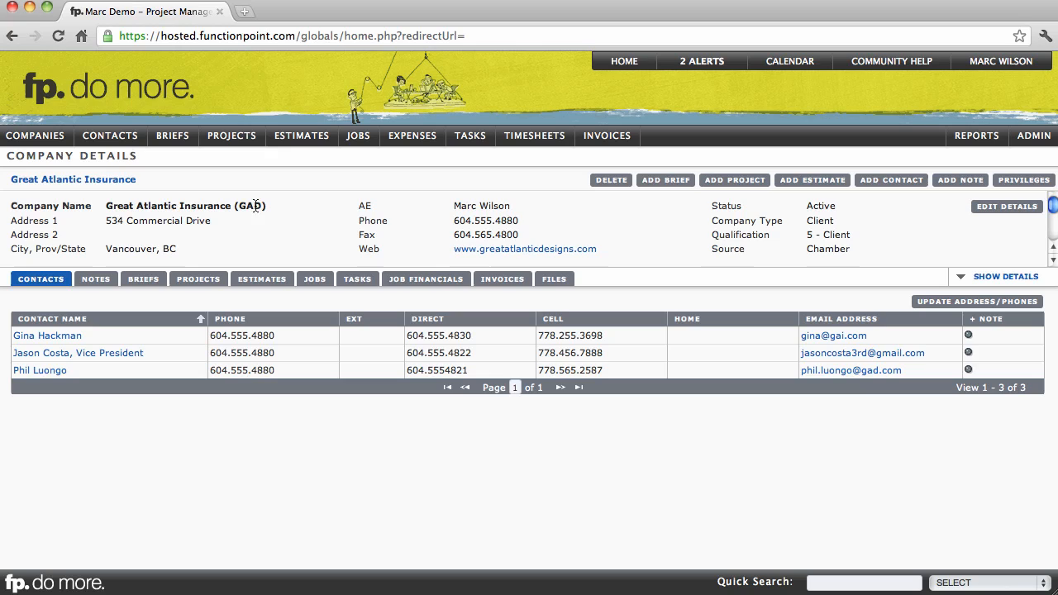
pyautogui.moveTo(299, 228)
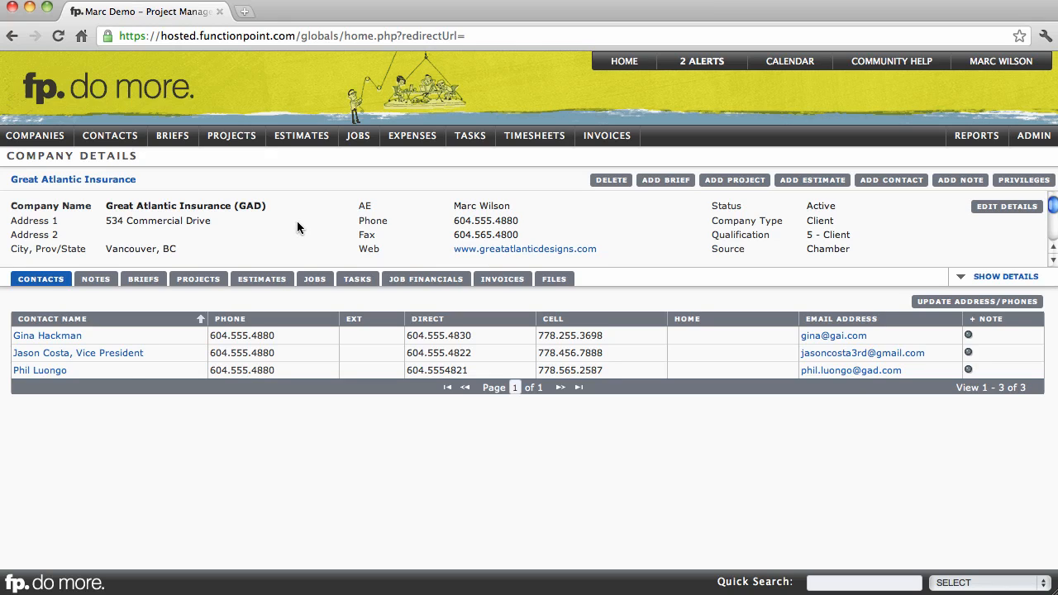
pyautogui.moveTo(959, 277)
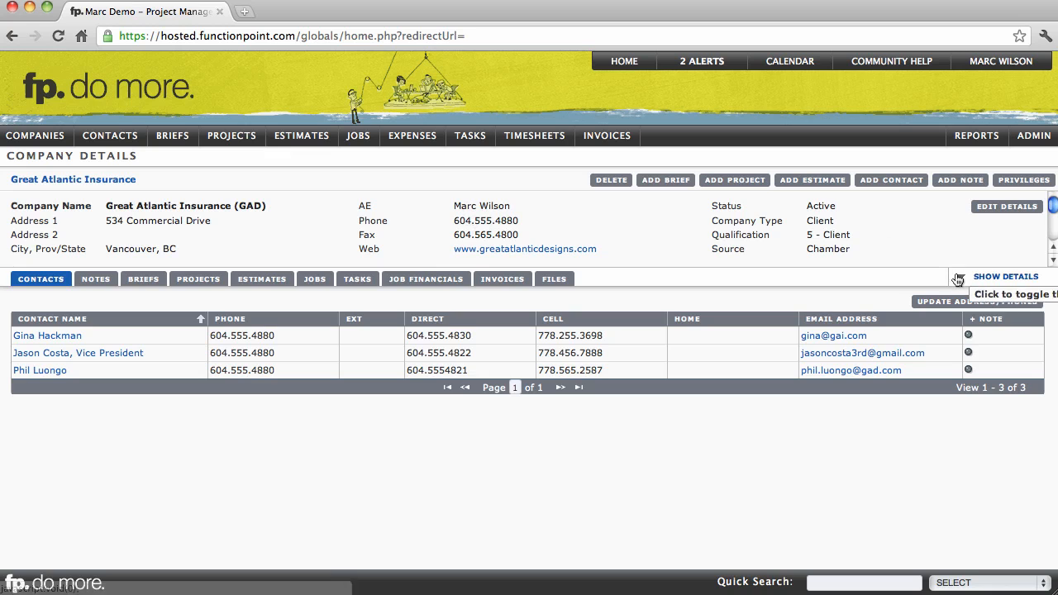
pyautogui.click(1005, 276)
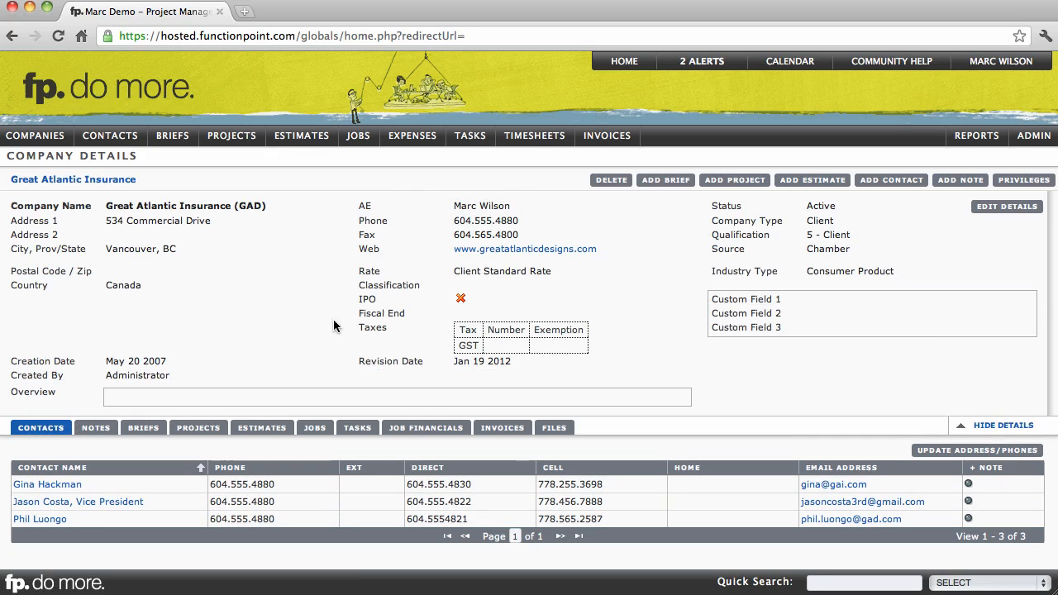
pyautogui.click(1003, 424)
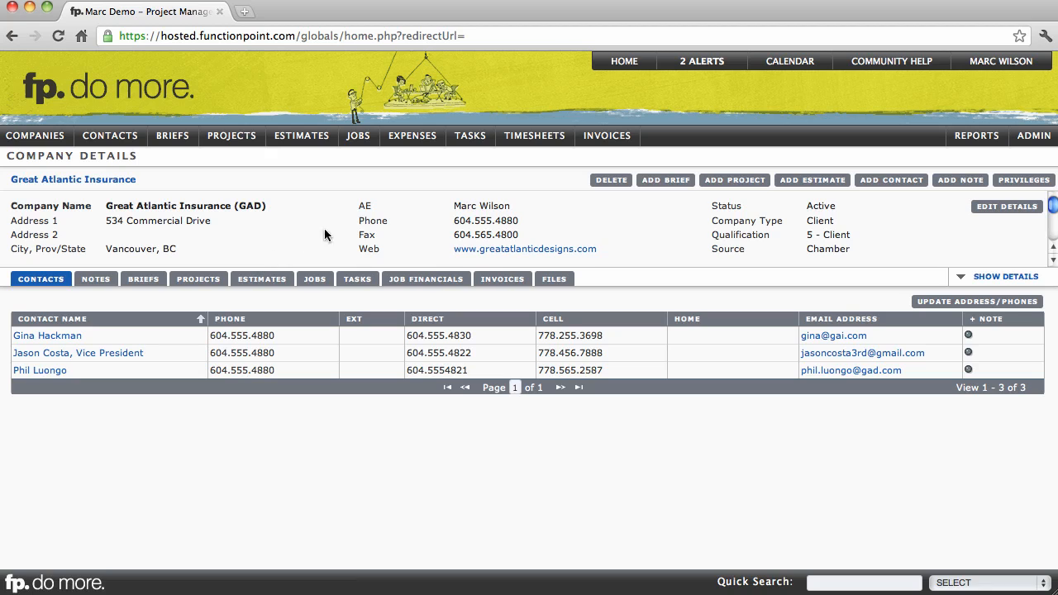
pyautogui.moveTo(612, 179)
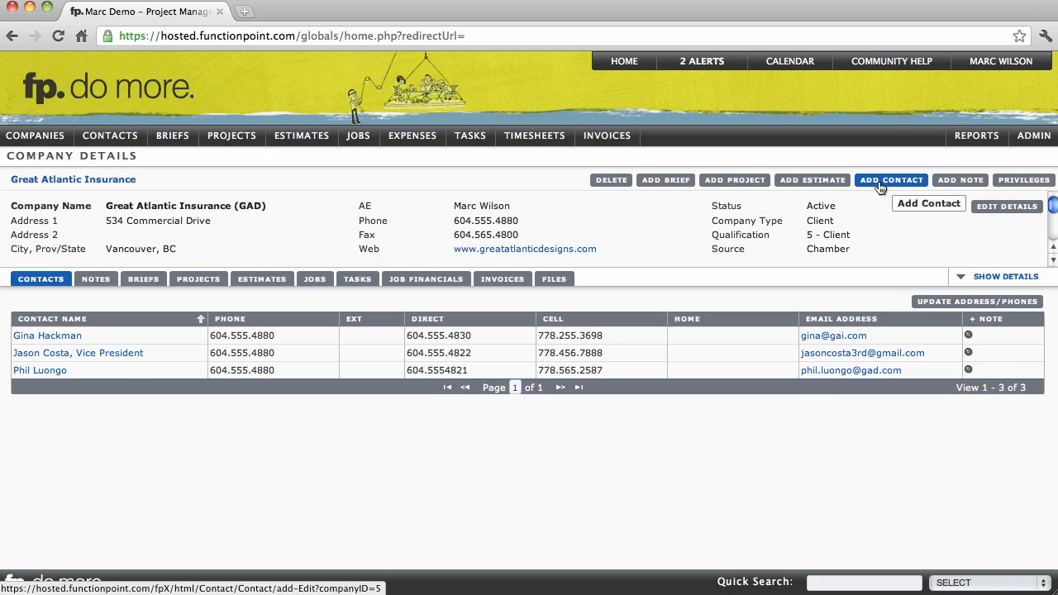
pyautogui.moveTo(691, 281)
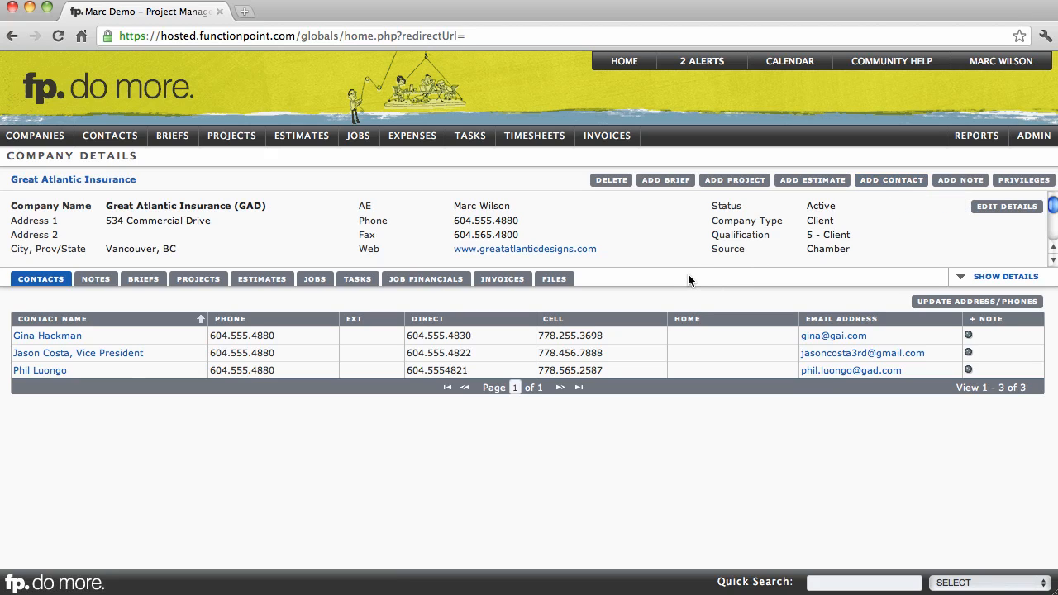
pyautogui.moveTo(403, 294)
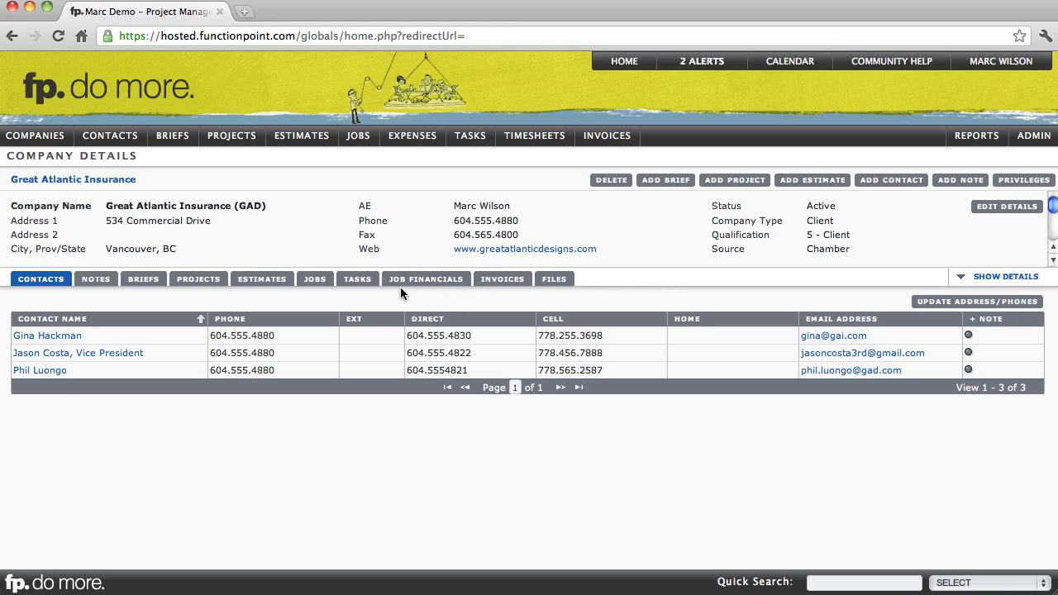
# - Show Great Atlantic Insurance's Jobs then Estimates and load estimate 30179 r3 Corporate Website
pyautogui.click(314, 278)
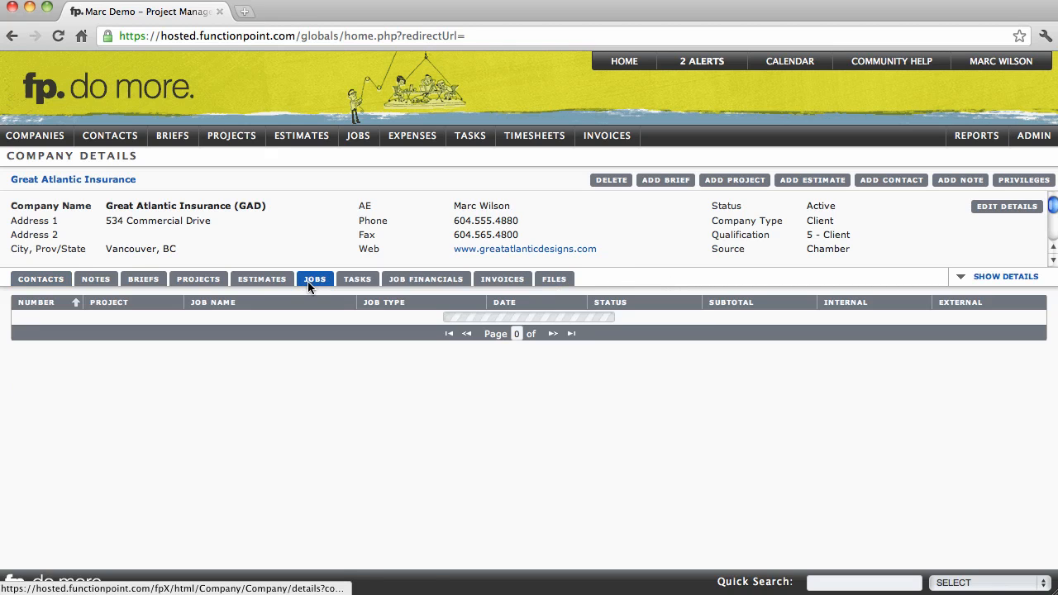
pyautogui.click(261, 277)
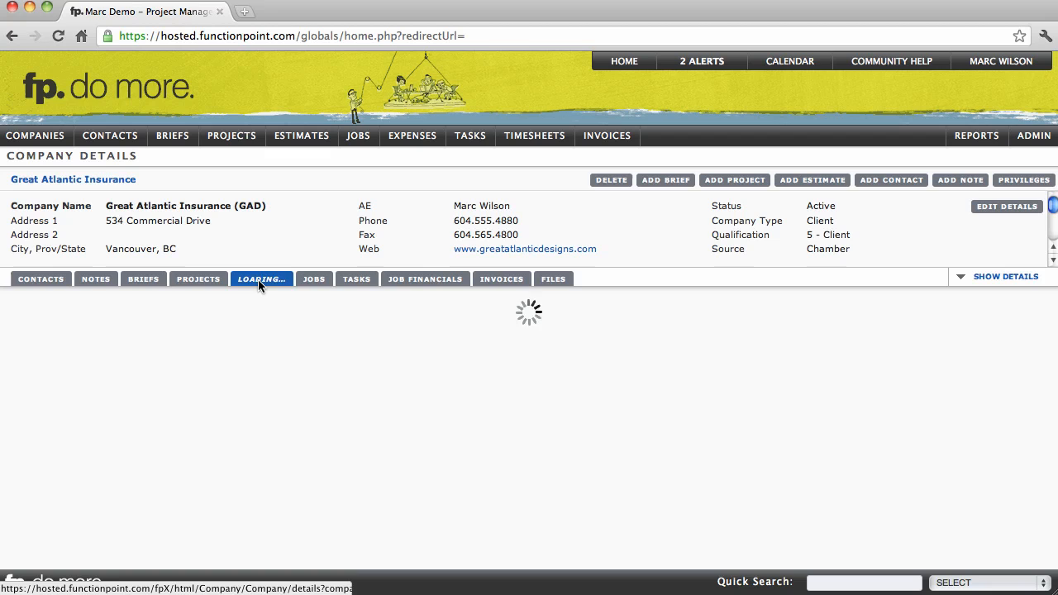
pyautogui.click(261, 277)
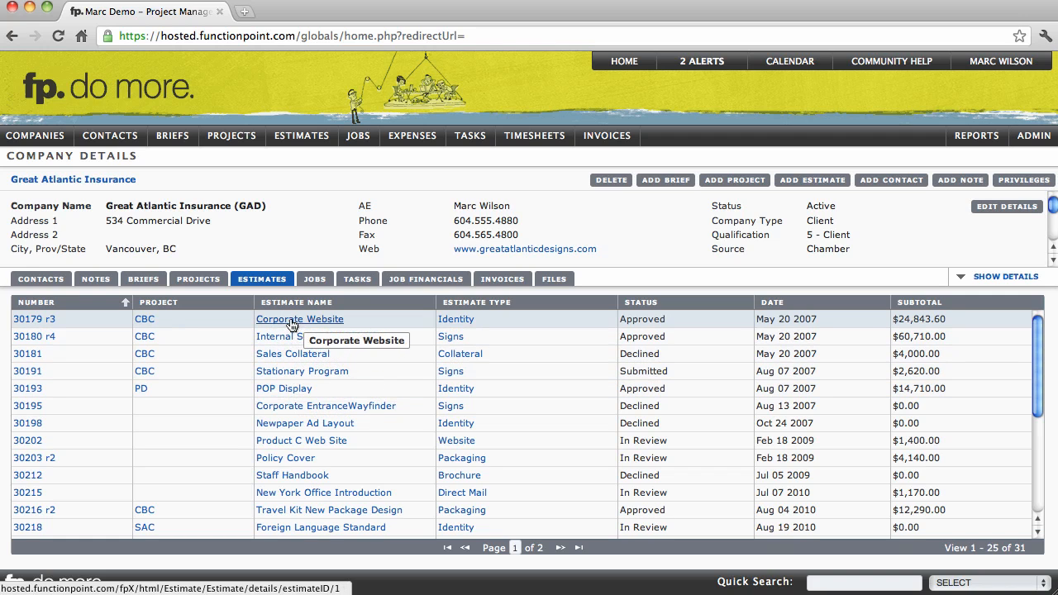
pyautogui.click(300, 319)
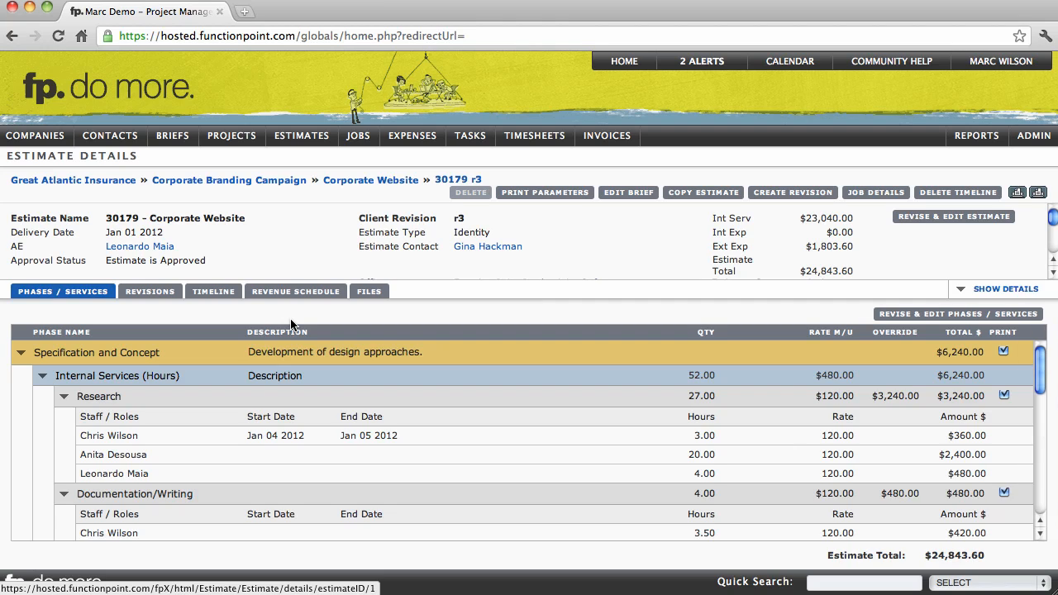
pyautogui.moveTo(15, 158)
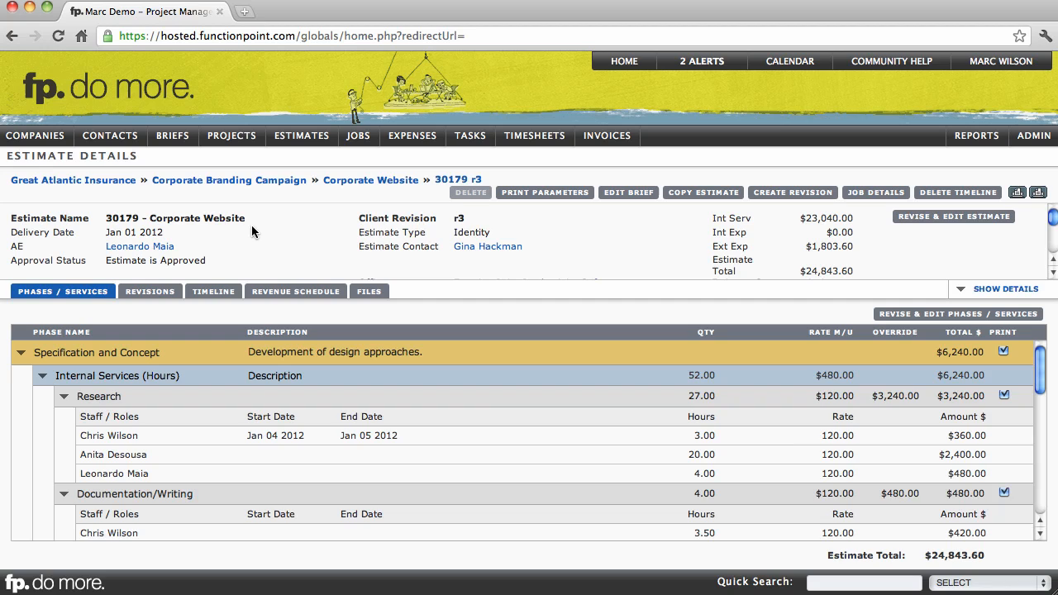
pyautogui.moveTo(73, 180)
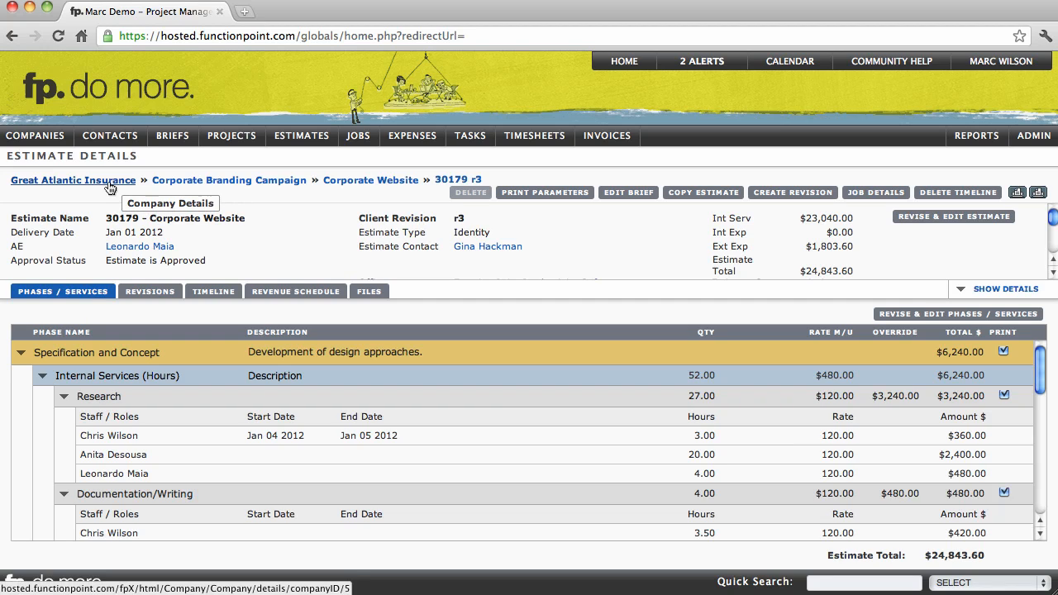
pyautogui.moveTo(347, 185)
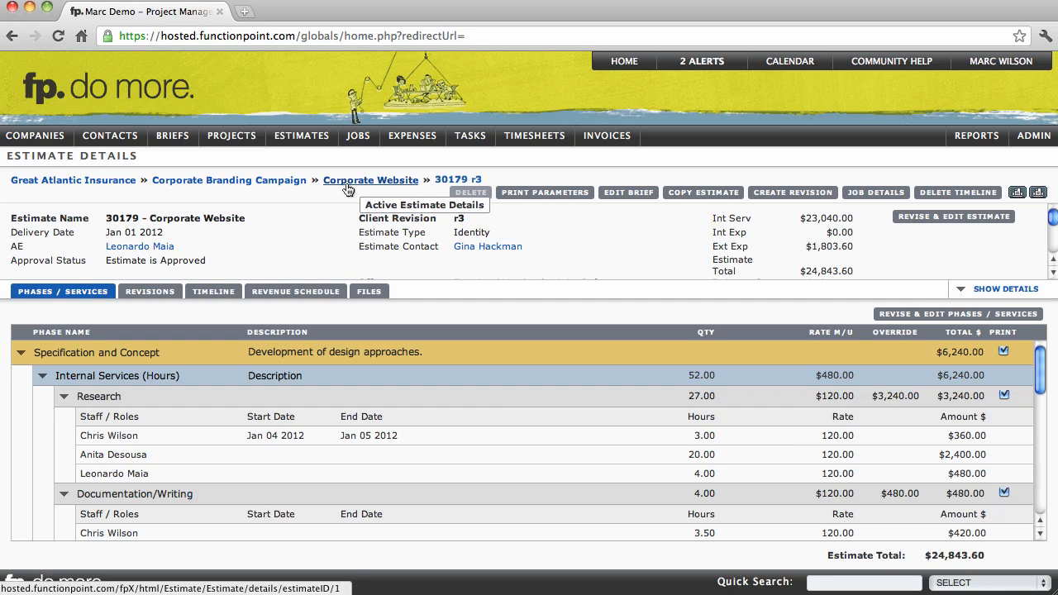
pyautogui.moveTo(337, 207)
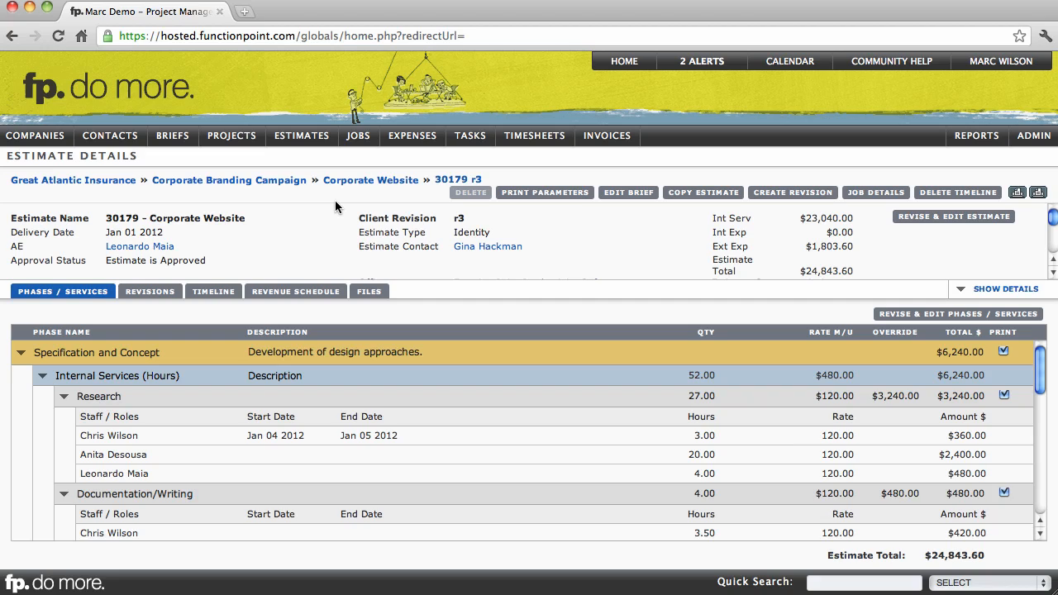
pyautogui.moveTo(340, 205)
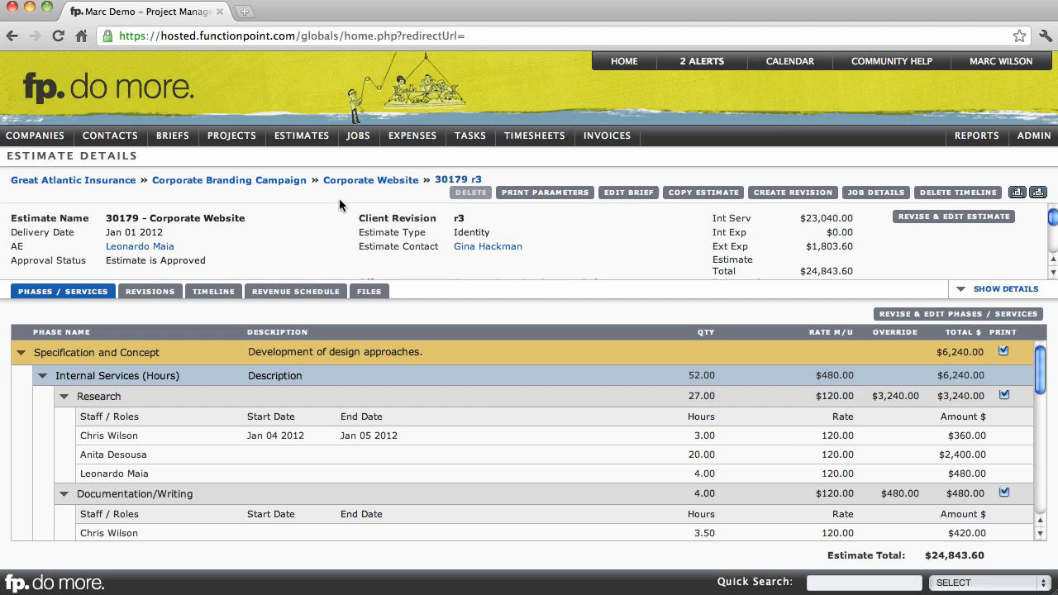
pyautogui.moveTo(264, 198)
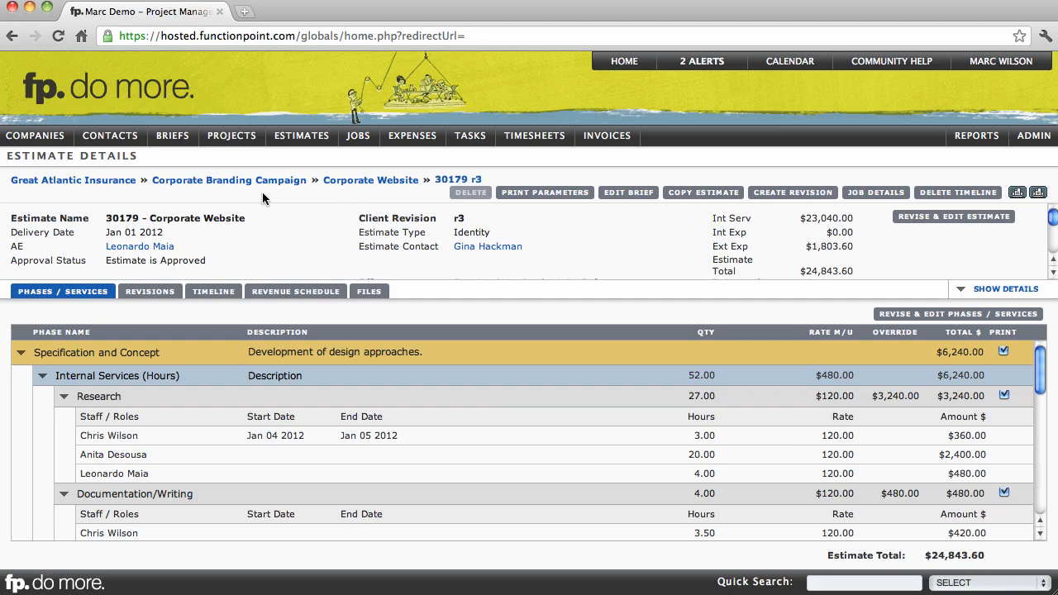
pyautogui.moveTo(72, 181)
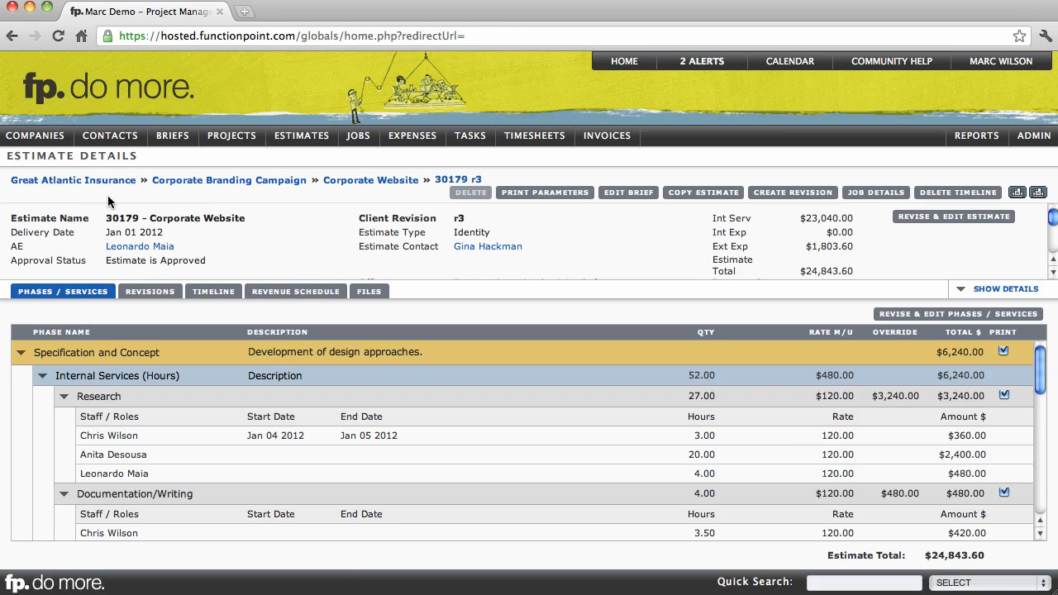
pyautogui.moveTo(73, 180)
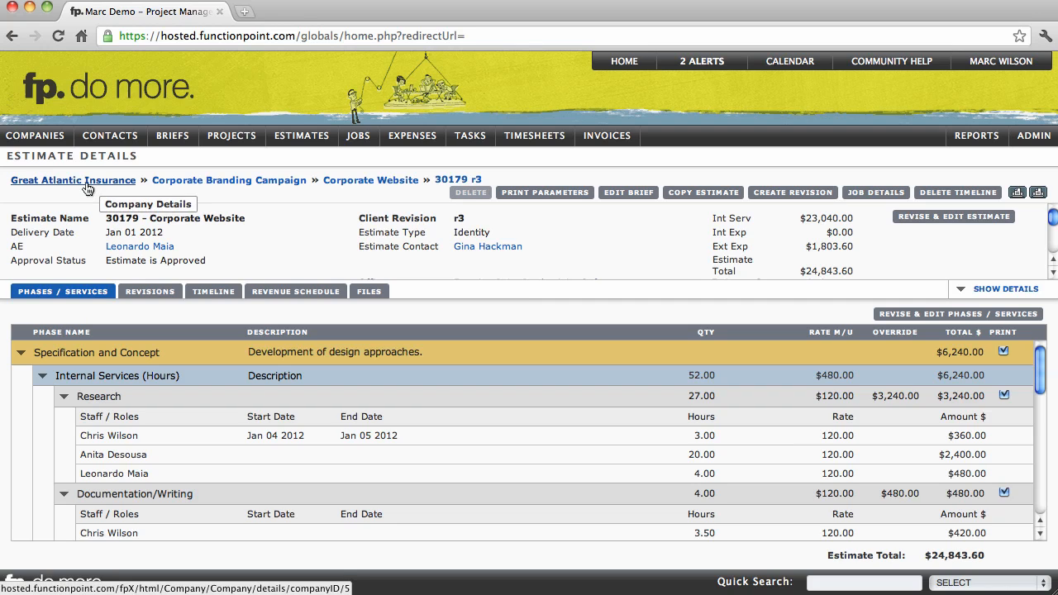
# - Return to Great Atlantic Insurance's company page via the breadcrumb trail
pyautogui.click(73, 180)
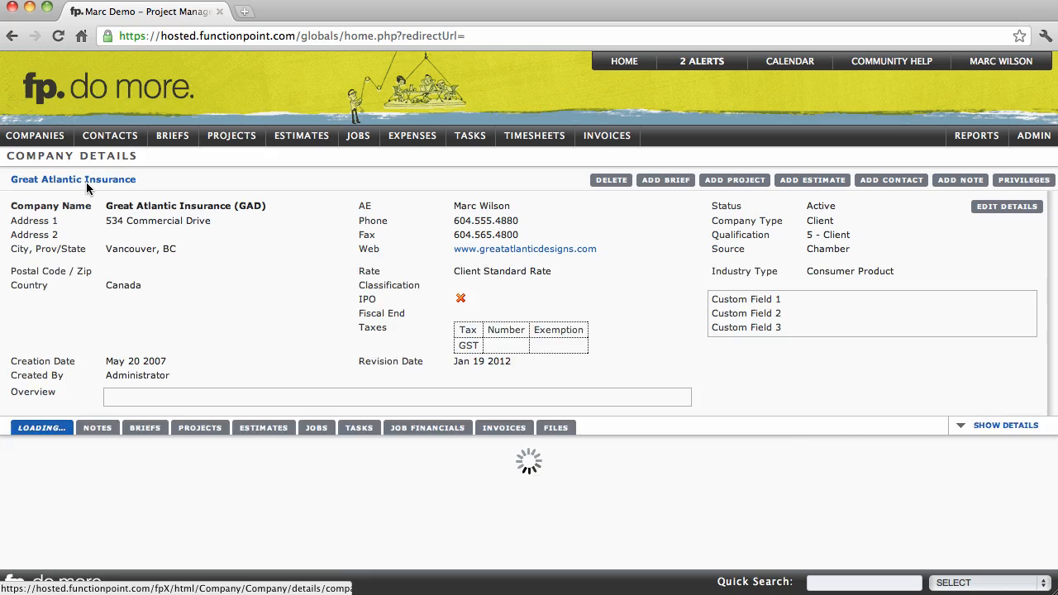
pyautogui.click(39, 426)
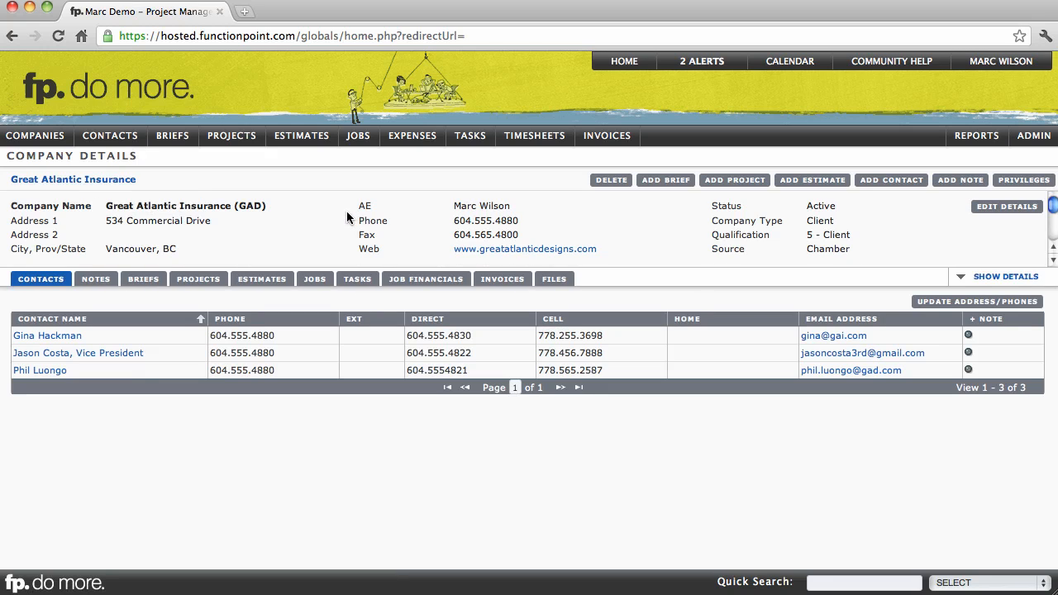